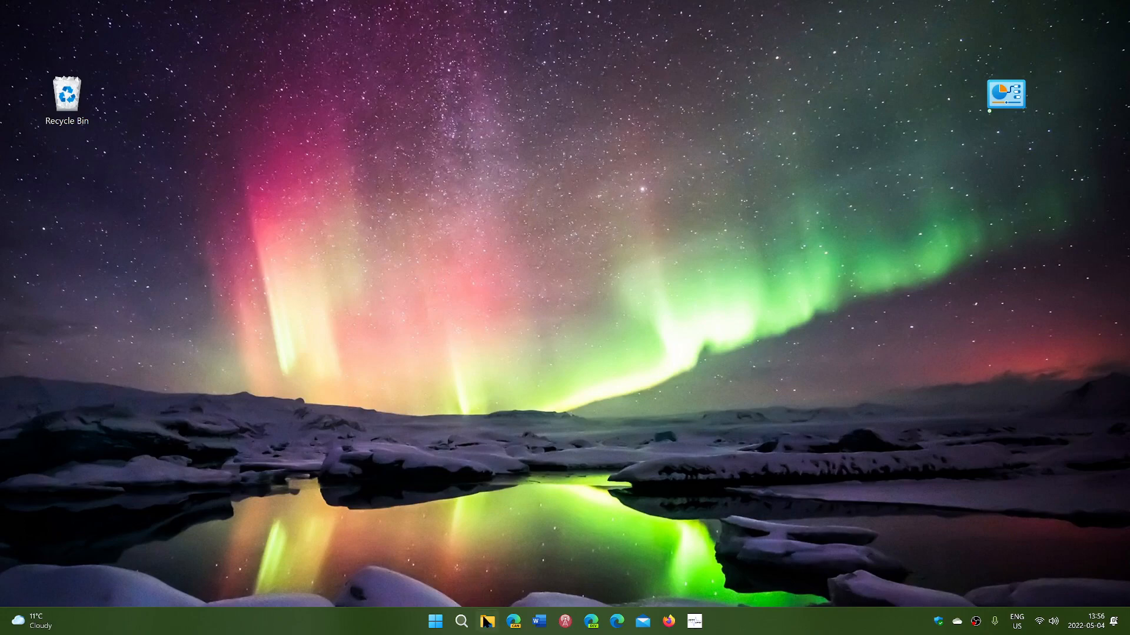
Launch File Explorer from the taskbar so the Home page with Quick access appears
{"action": "left_click", "coordinate": [487, 621]}
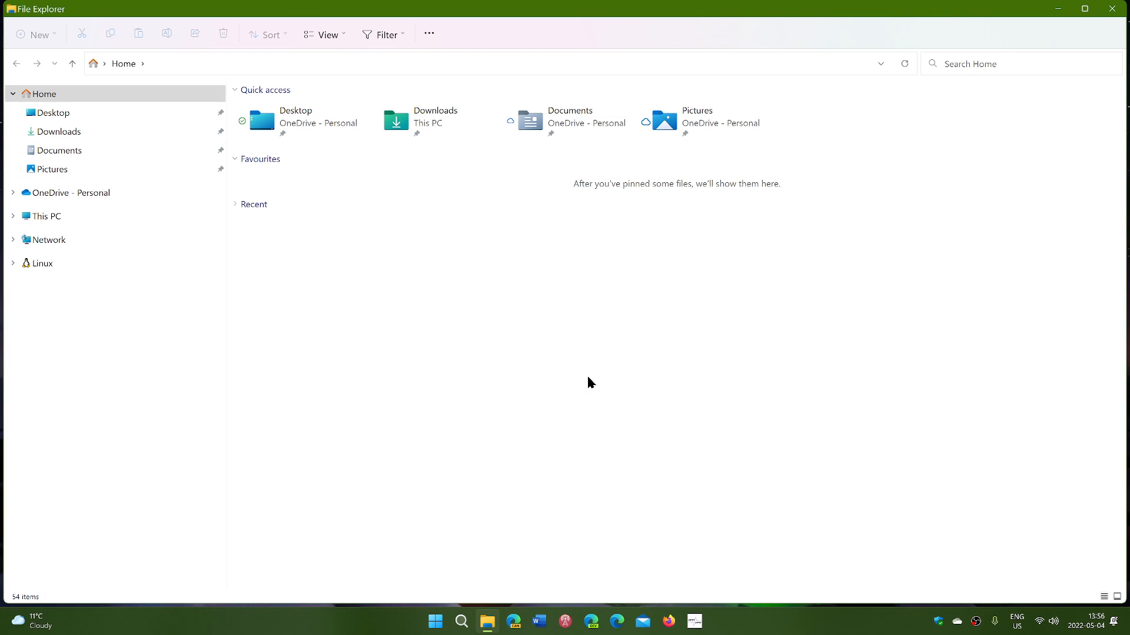
{"action": "mouse_move", "coordinate": [441, 333]}
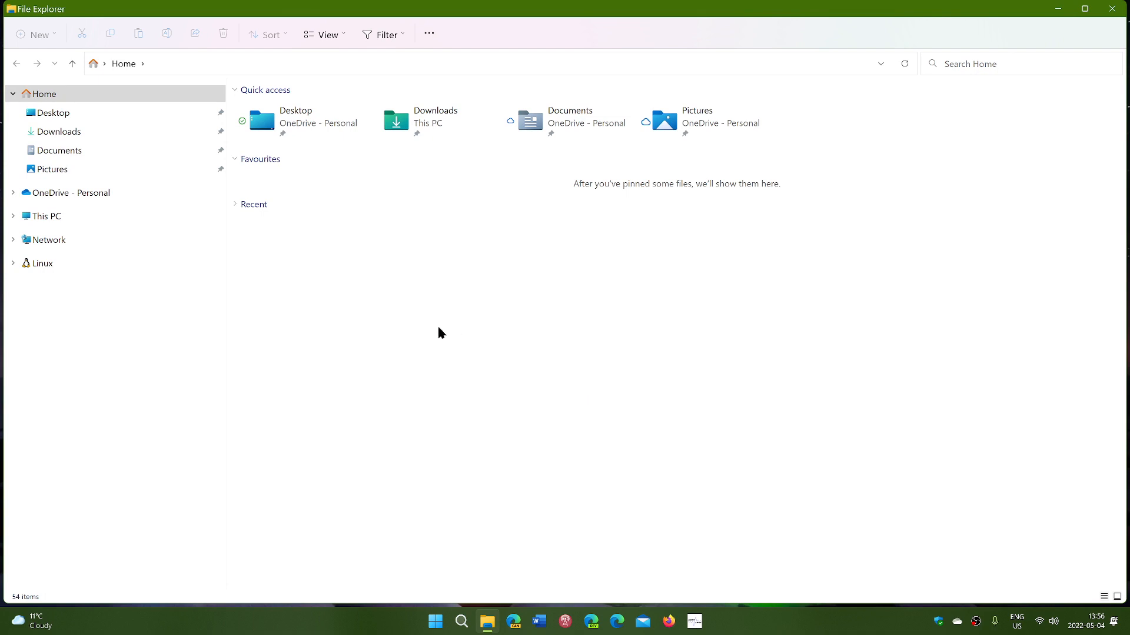
{"action": "mouse_move", "coordinate": [429, 307]}
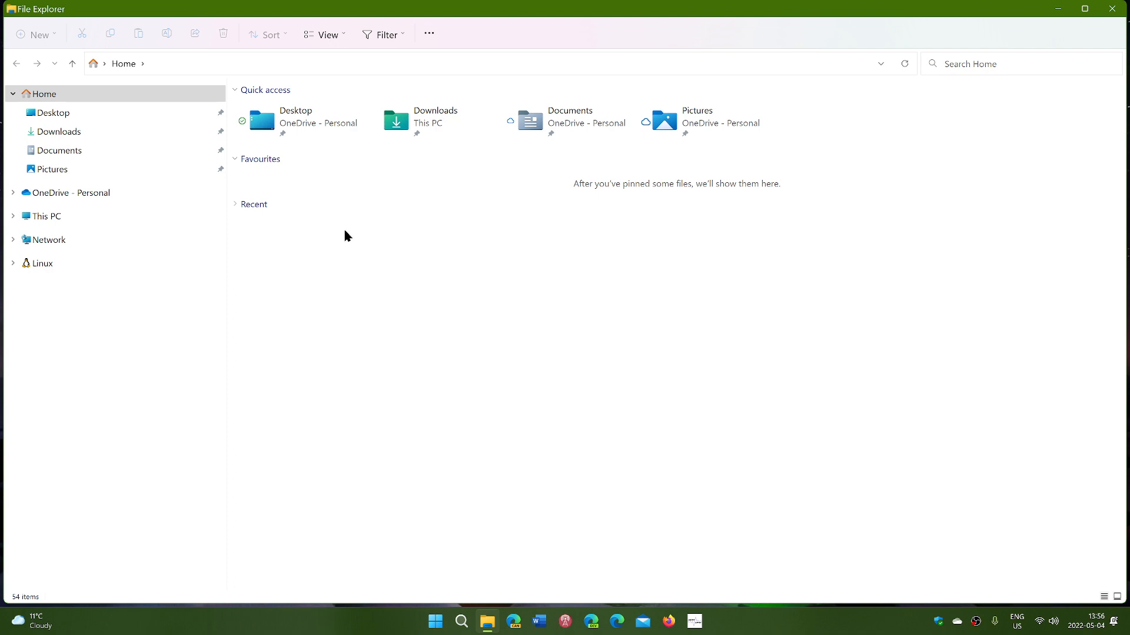
Open Desktop from Quick access in a new window, maximize it, then close it
{"action": "right_click", "coordinate": [295, 119]}
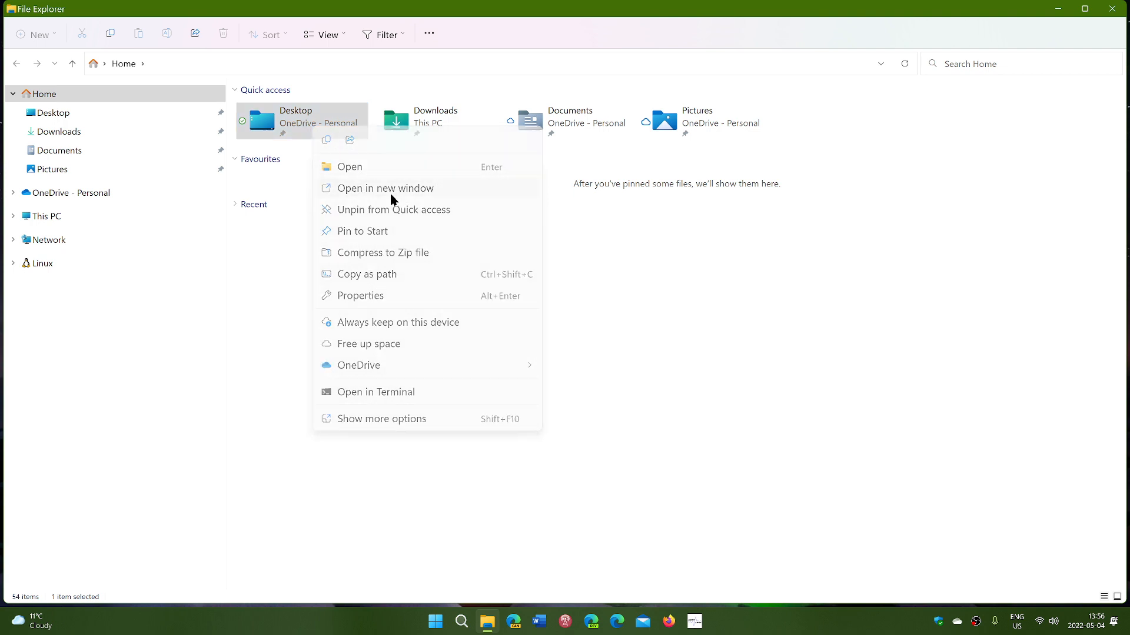
{"action": "left_click", "coordinate": [350, 166]}
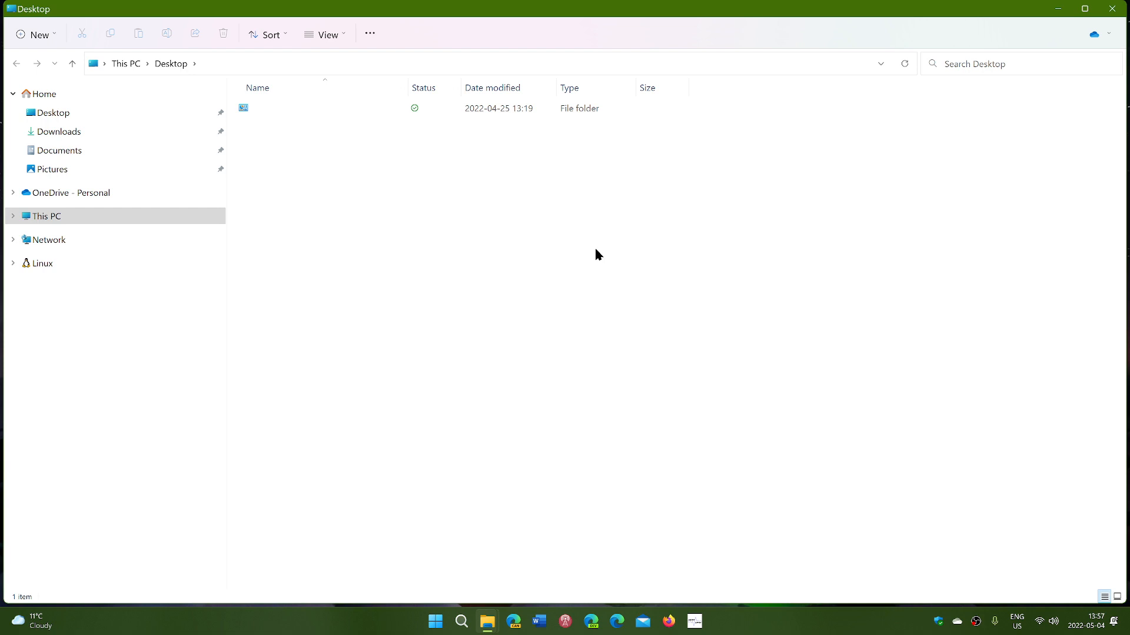
{"action": "mouse_move", "coordinate": [1021, 12]}
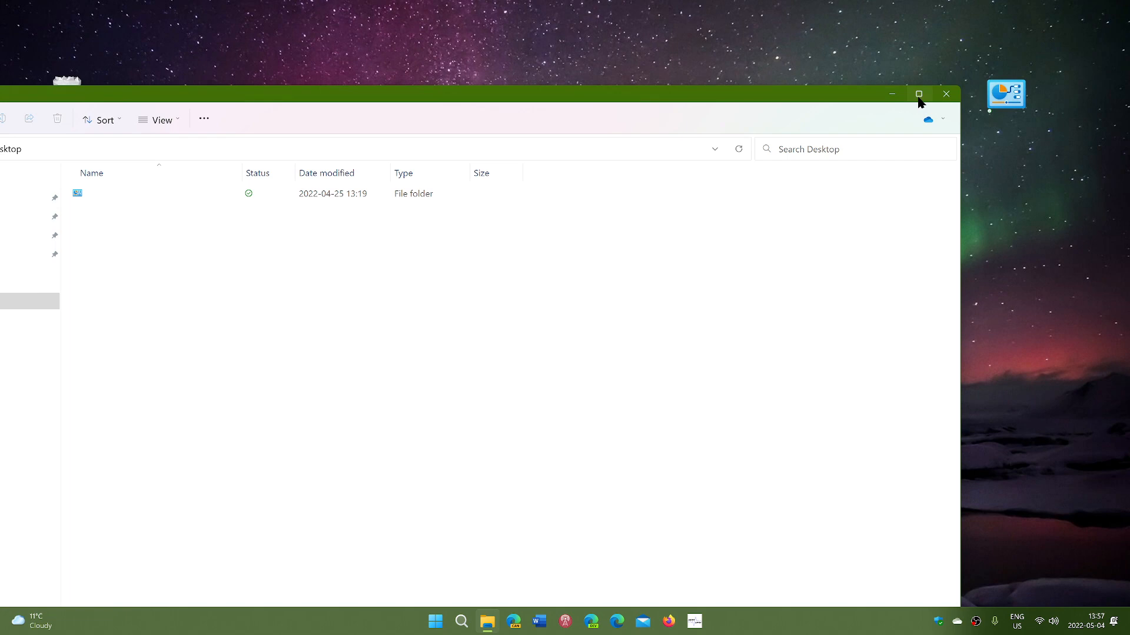
{"action": "left_click", "coordinate": [918, 94]}
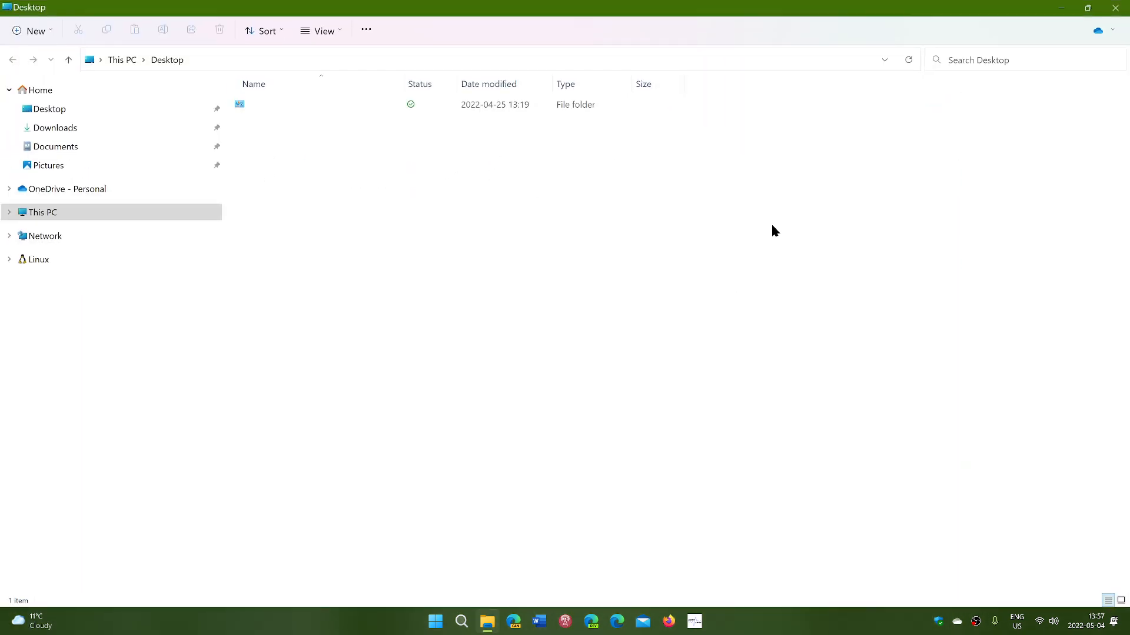
{"action": "mouse_move", "coordinate": [1116, 8]}
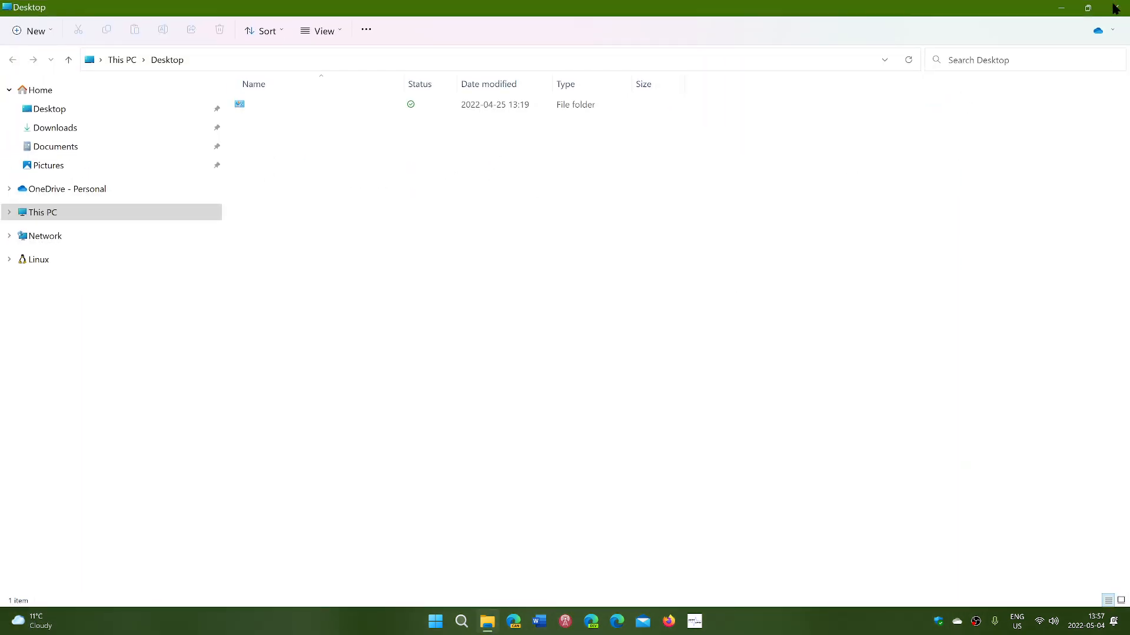
{"action": "left_click", "coordinate": [1060, 8]}
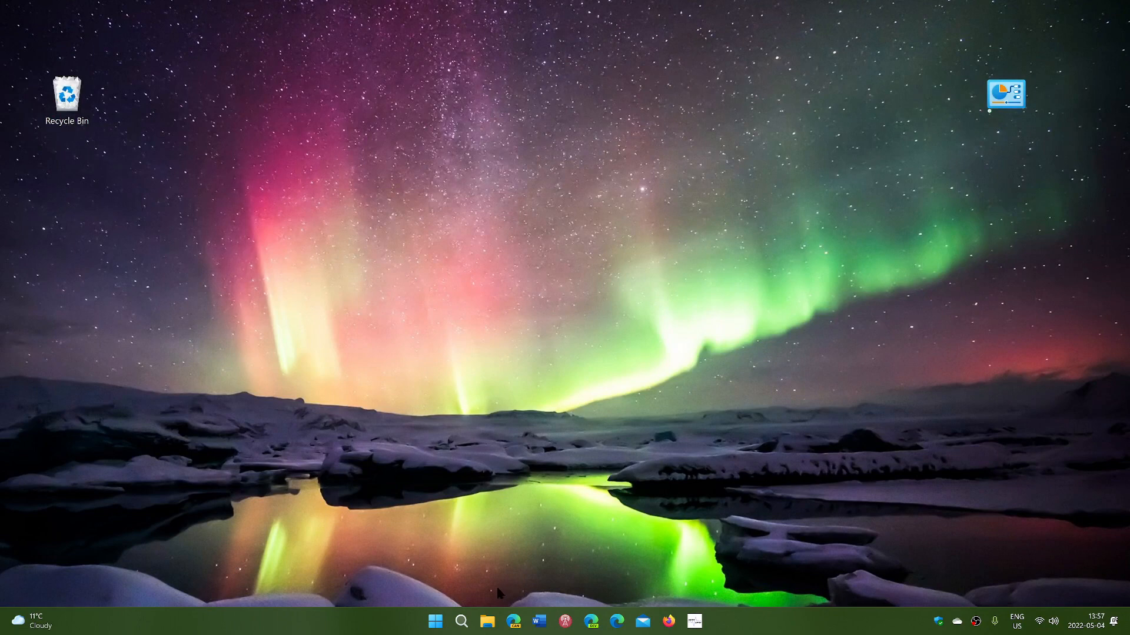
Reopen File Explorer and set Folder Options to 'Open each folder in its own window', applied
{"action": "left_click", "coordinate": [487, 621]}
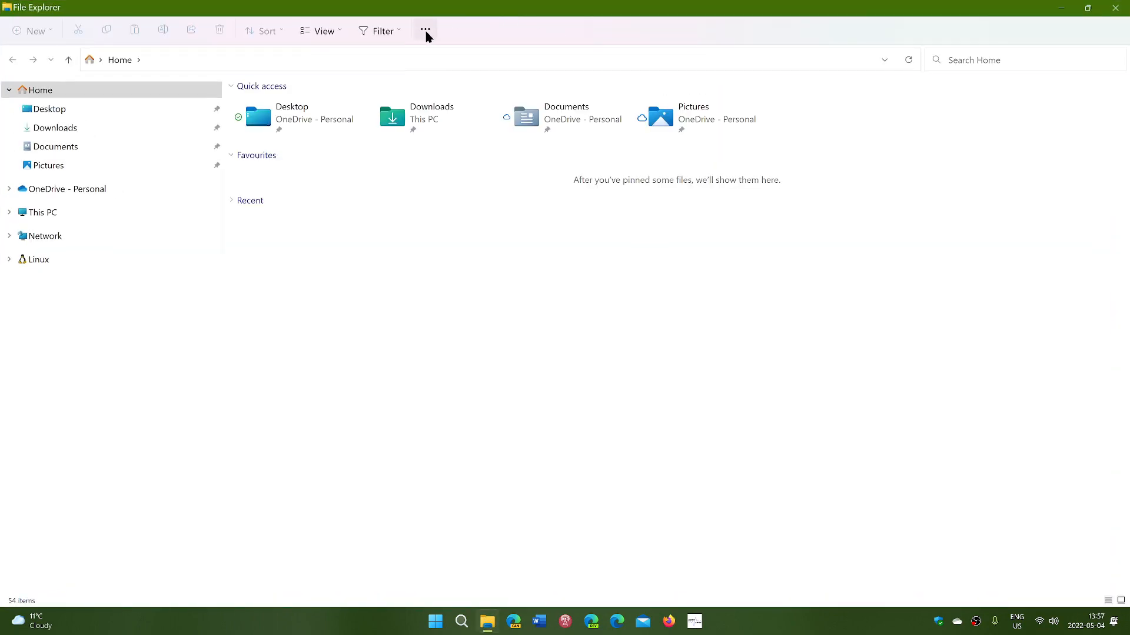
{"action": "left_click", "coordinate": [425, 30]}
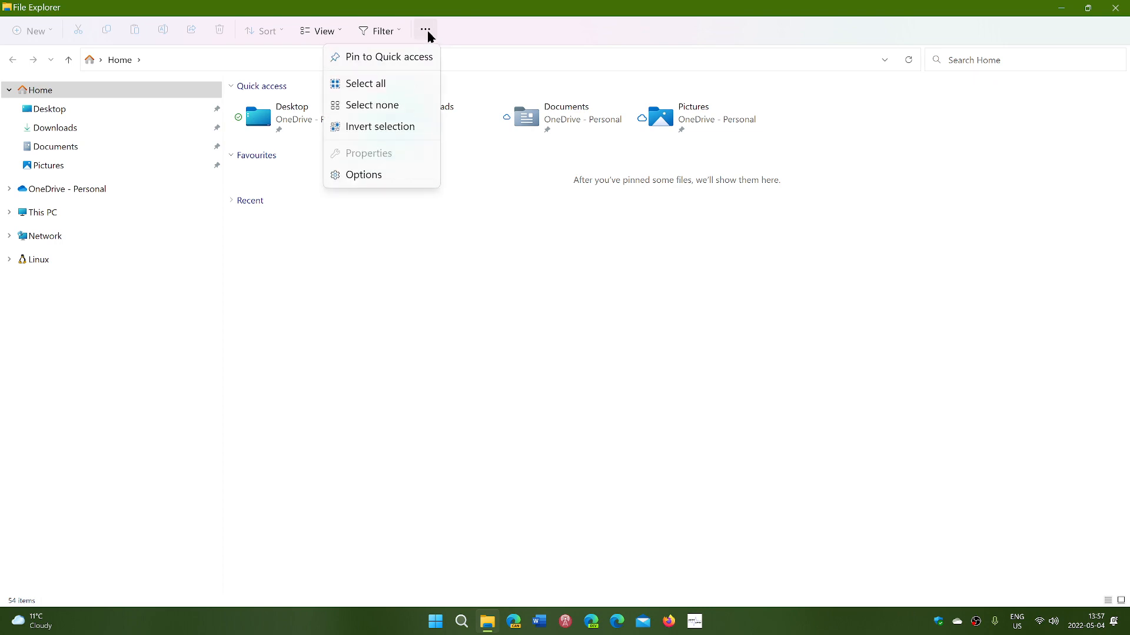
{"action": "left_click", "coordinate": [363, 174]}
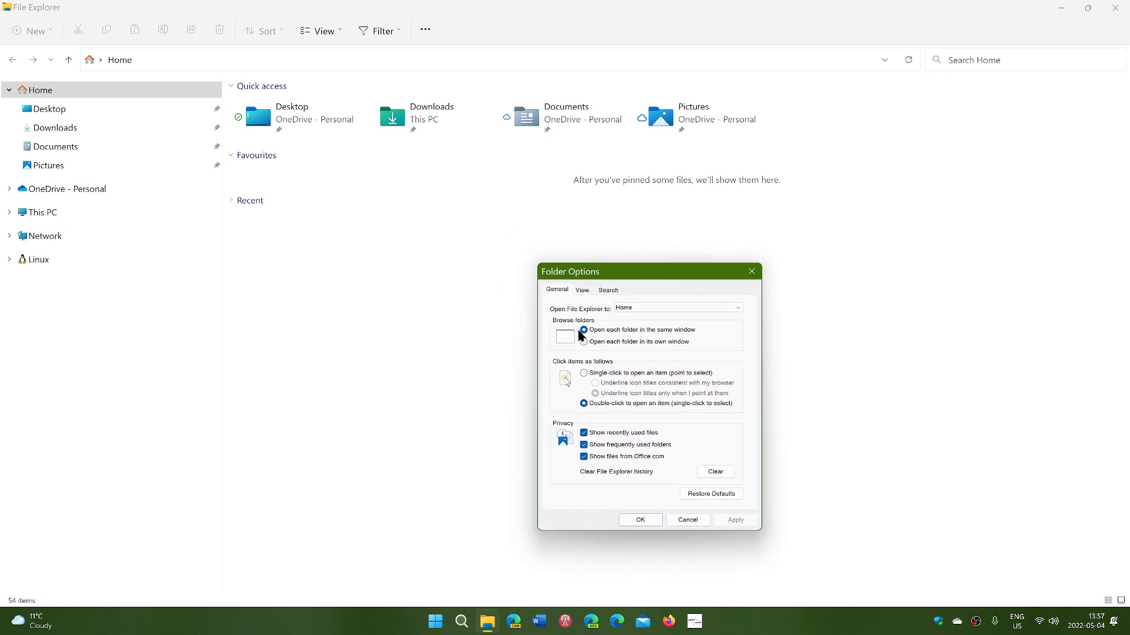
{"action": "mouse_move", "coordinate": [604, 338]}
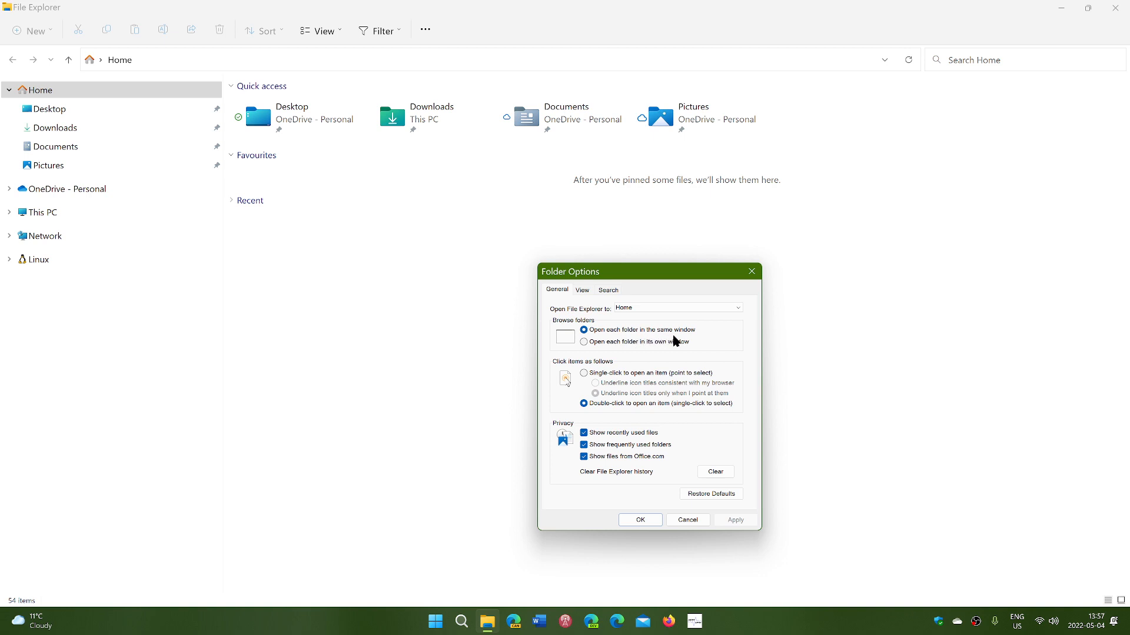
{"action": "mouse_move", "coordinate": [593, 350]}
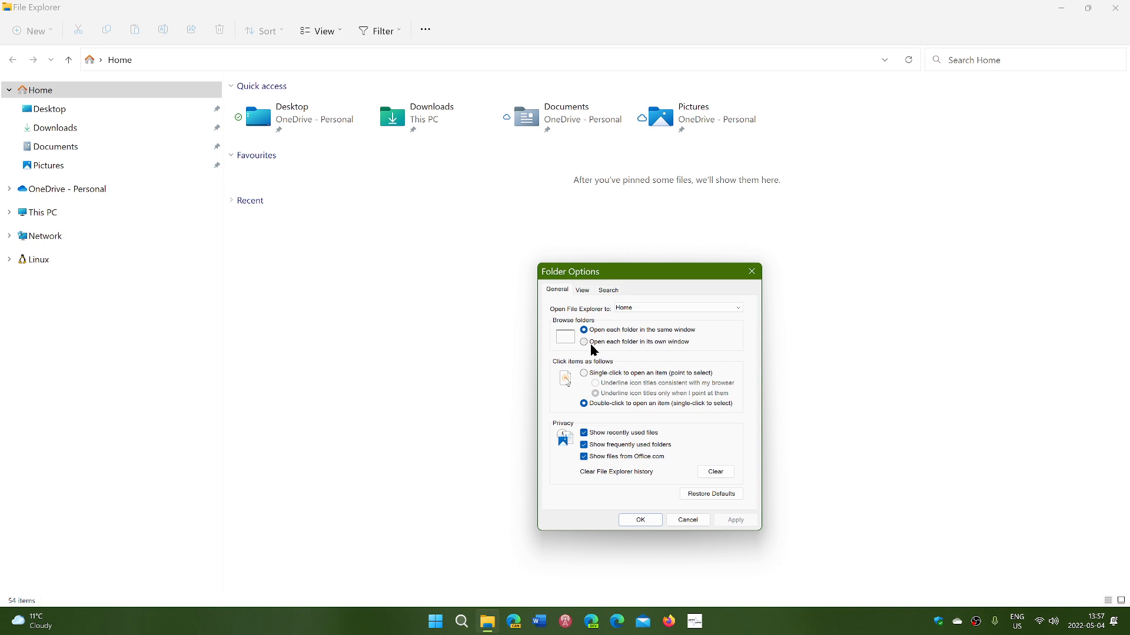
{"action": "mouse_move", "coordinate": [587, 349]}
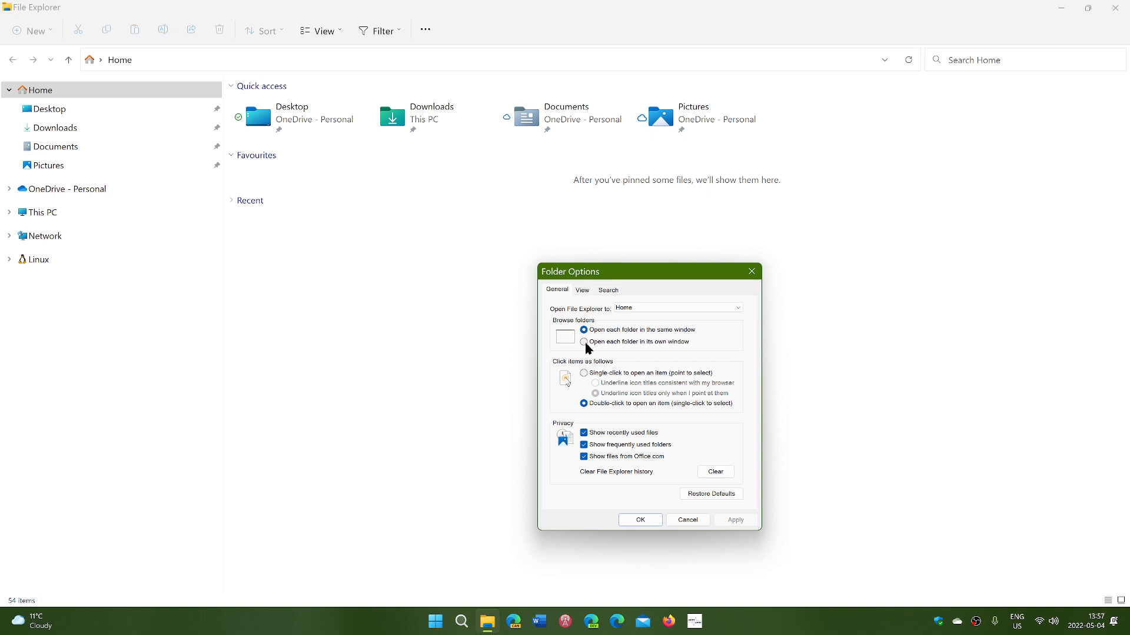
{"action": "left_click", "coordinate": [585, 341]}
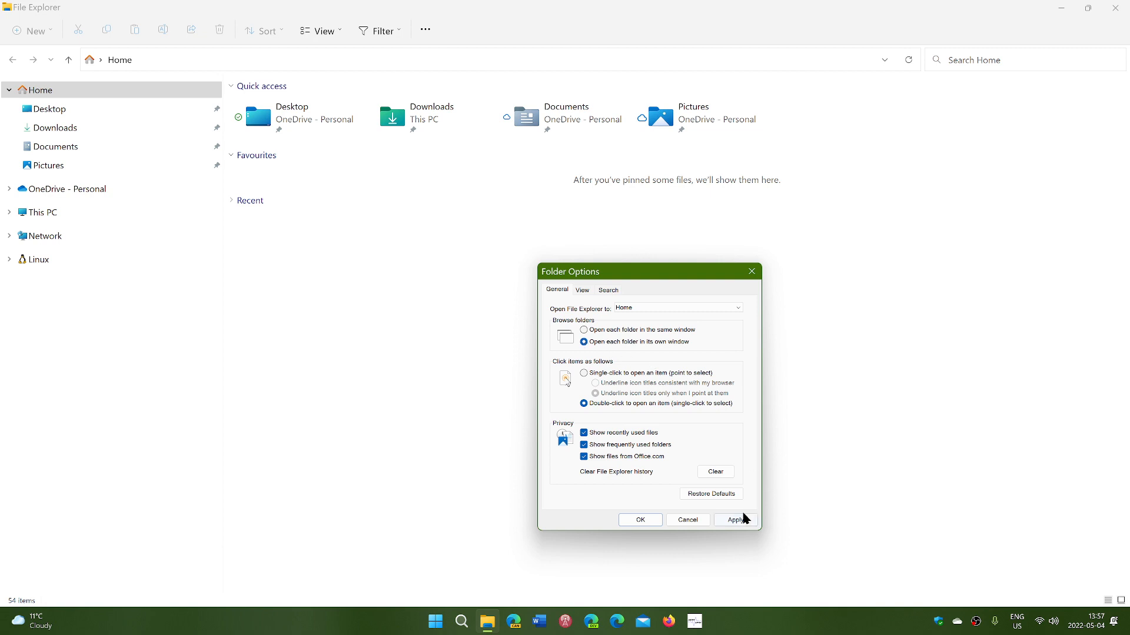
{"action": "left_click", "coordinate": [735, 520]}
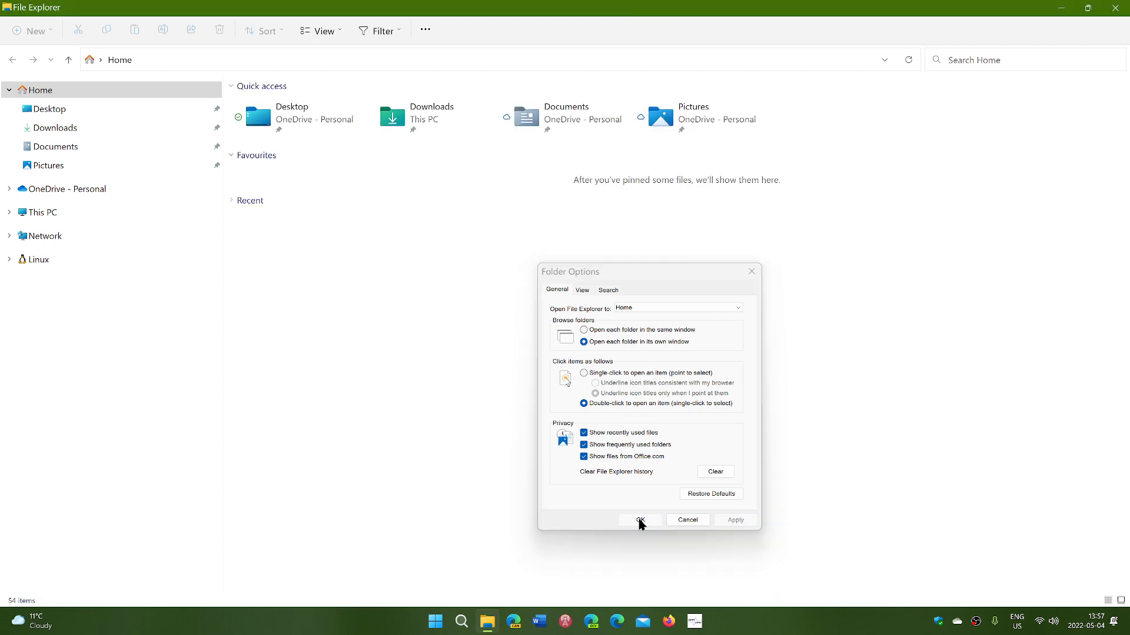
{"action": "left_click", "coordinate": [639, 520]}
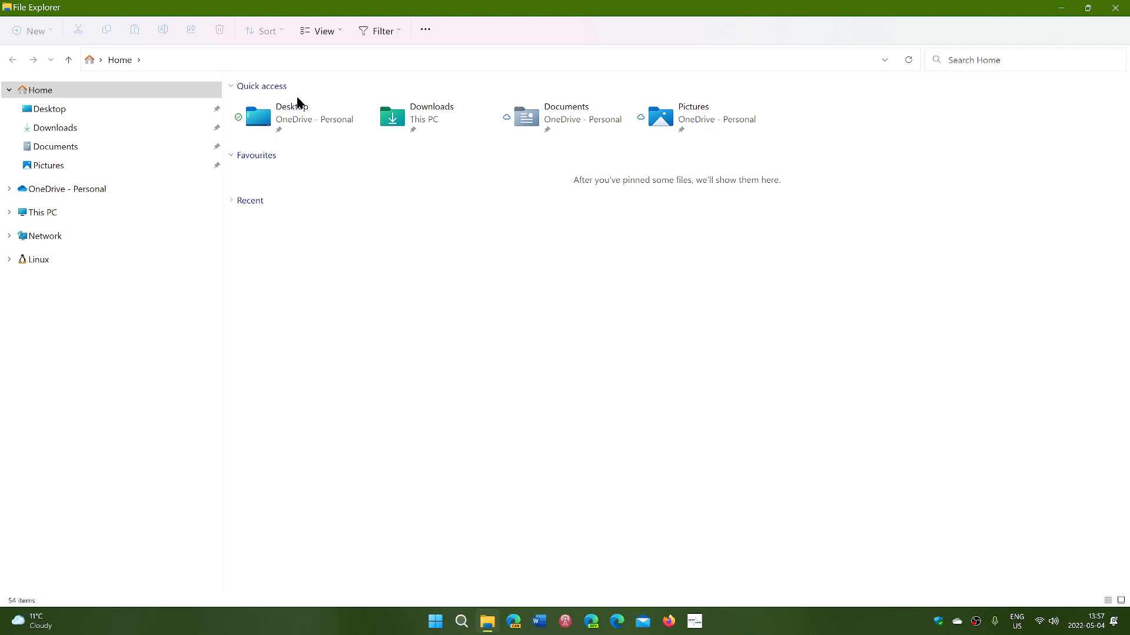
{"action": "double_click", "coordinate": [257, 115]}
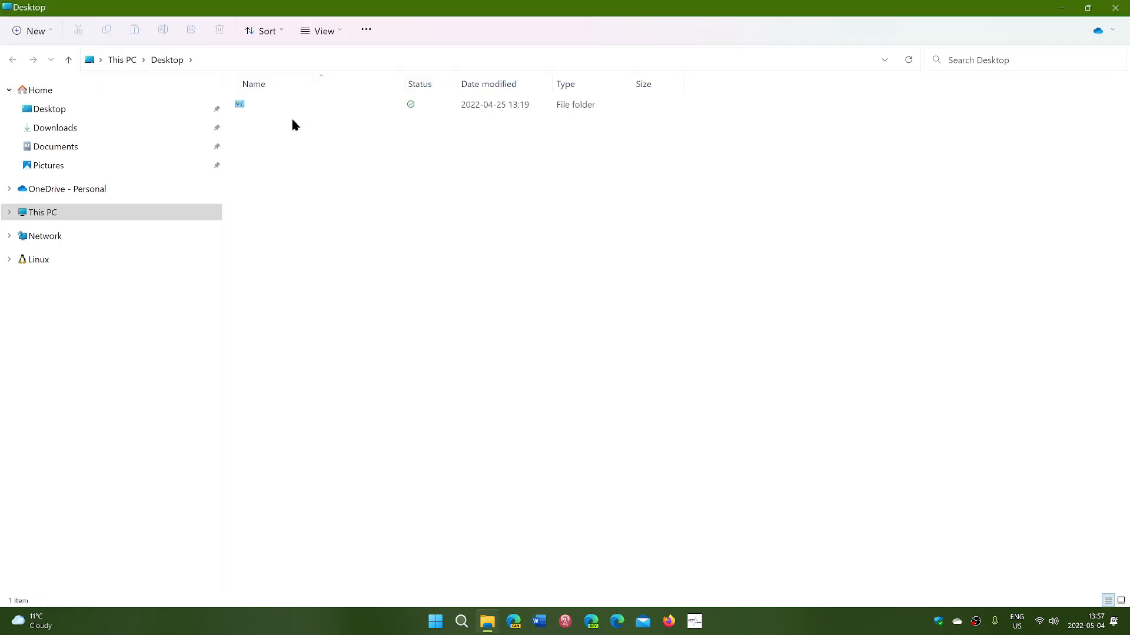
{"action": "mouse_move", "coordinate": [465, 178]}
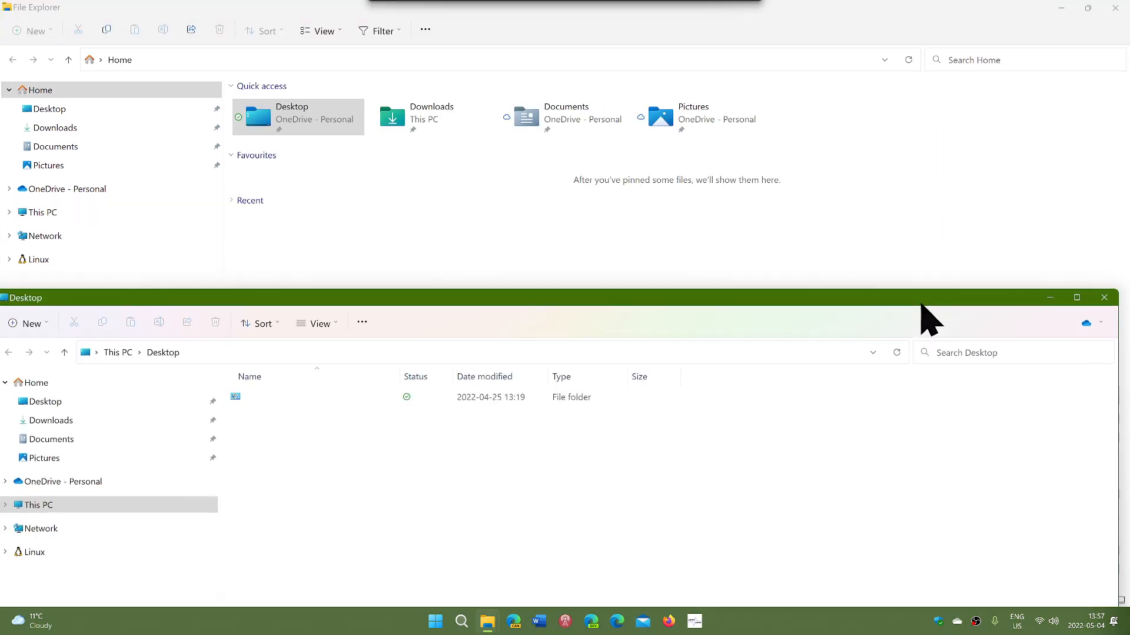
{"action": "left_click_drag", "start_coordinate": [930, 297], "coordinate": [930, 141]}
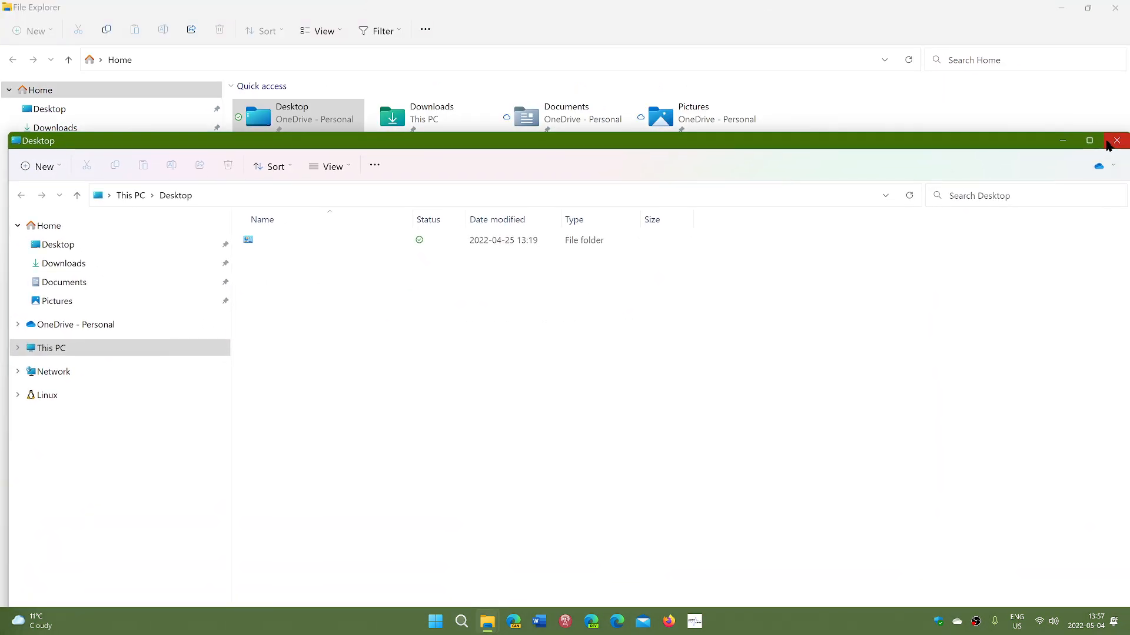
{"action": "left_click", "coordinate": [1090, 141]}
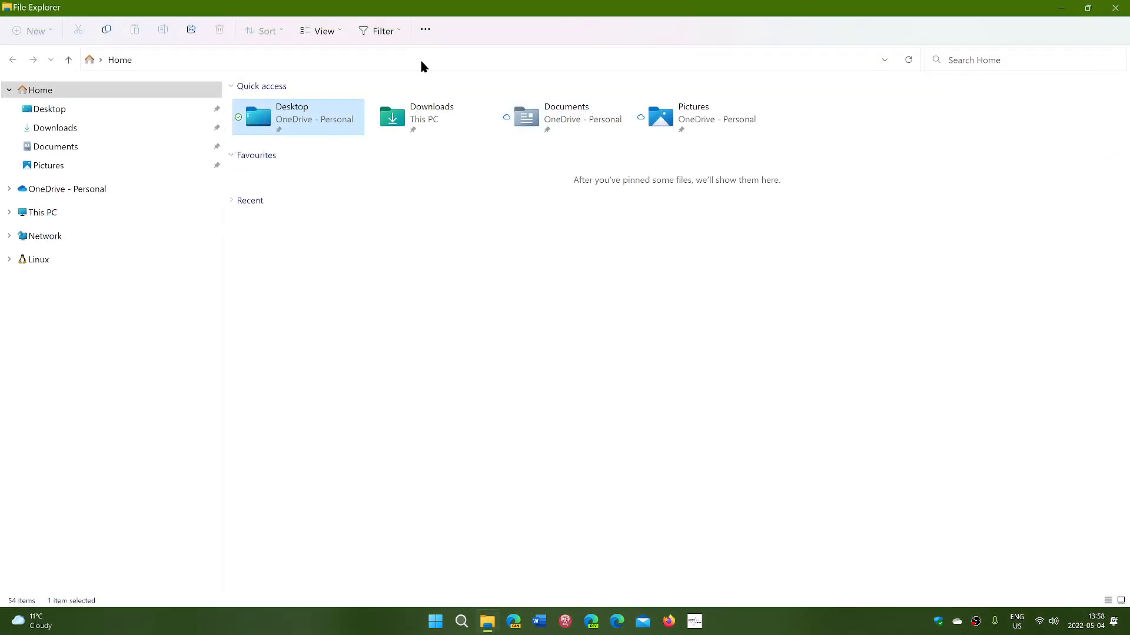
Switch Folder Options to 'Open each folder in the same window', then dismiss Desktop's context menu
{"action": "left_click", "coordinate": [425, 30]}
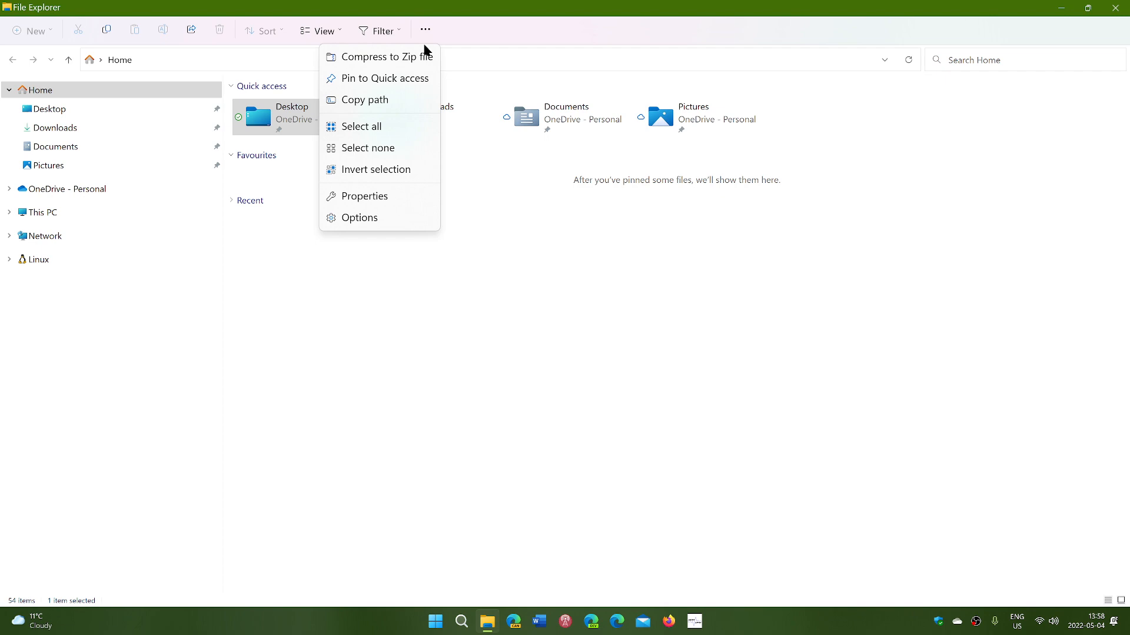
{"action": "left_click", "coordinate": [359, 217]}
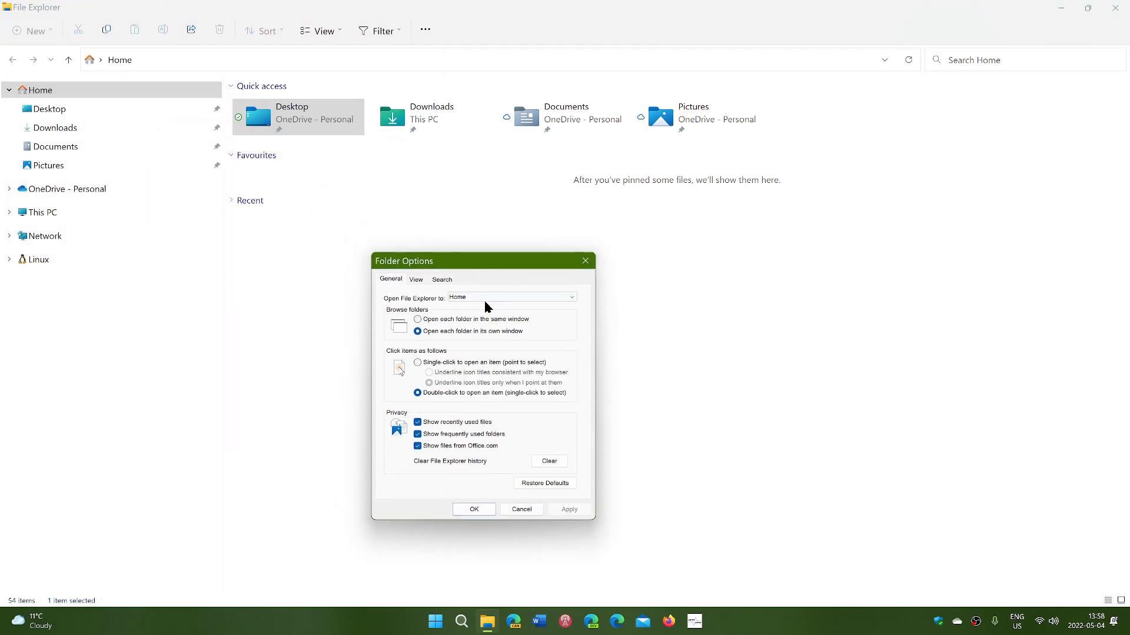
{"action": "left_click", "coordinate": [417, 319]}
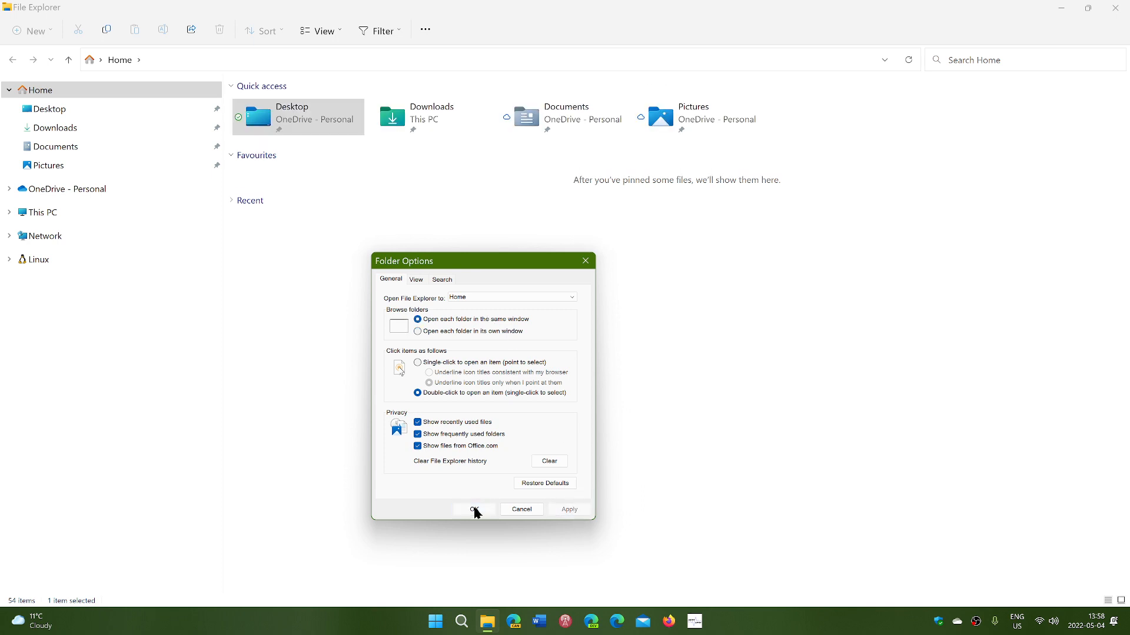
{"action": "left_click", "coordinate": [473, 510]}
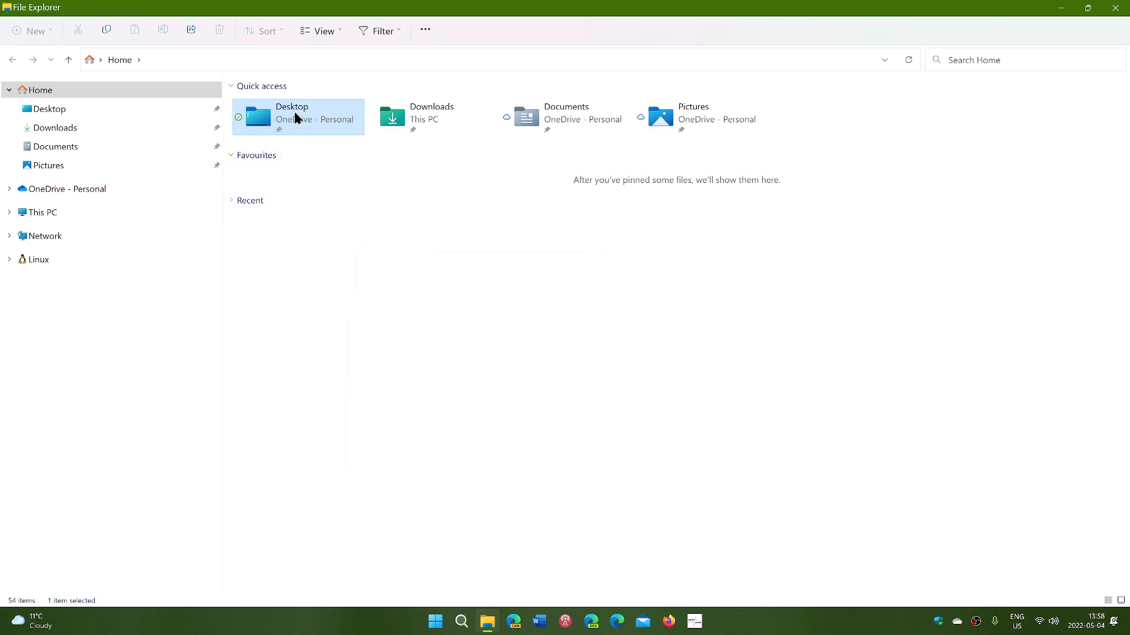
{"action": "right_click", "coordinate": [296, 117]}
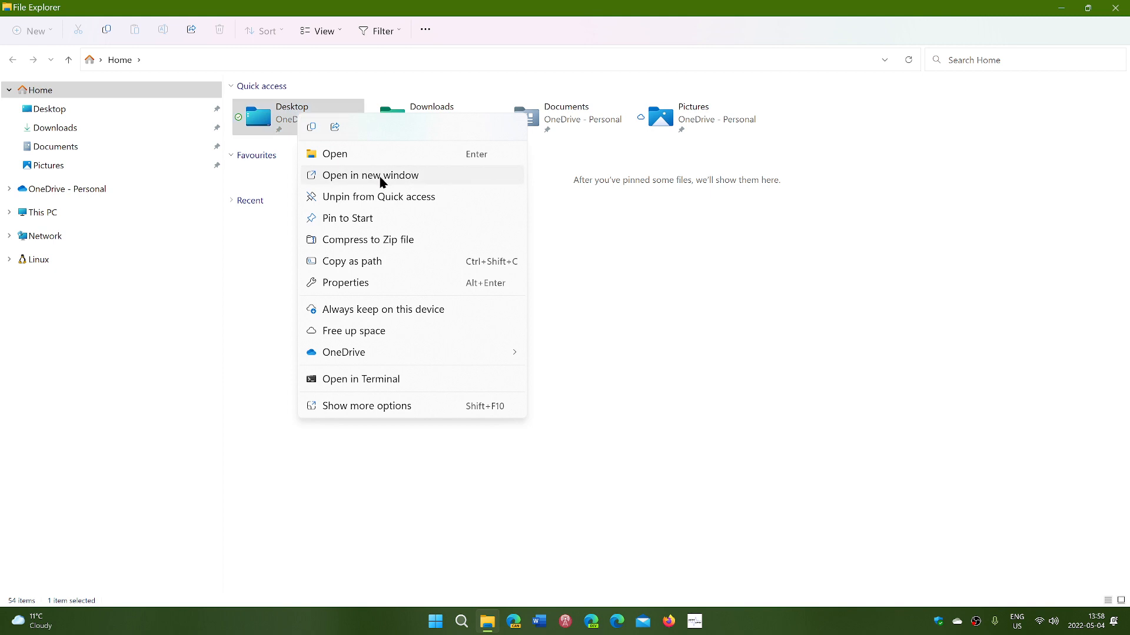
{"action": "left_click", "coordinate": [776, 423]}
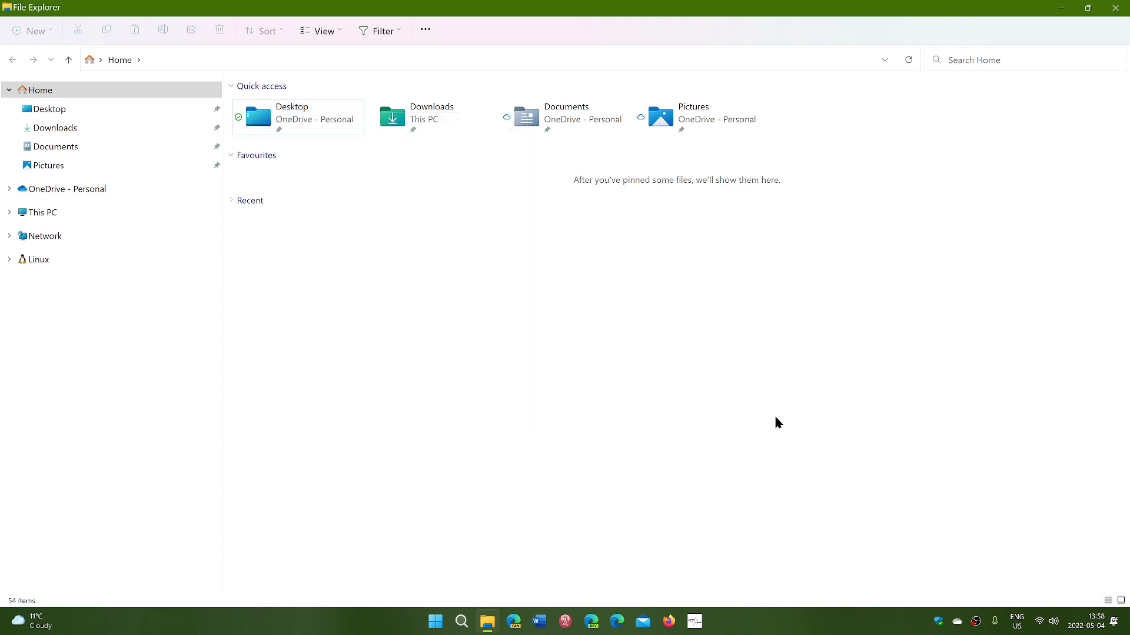